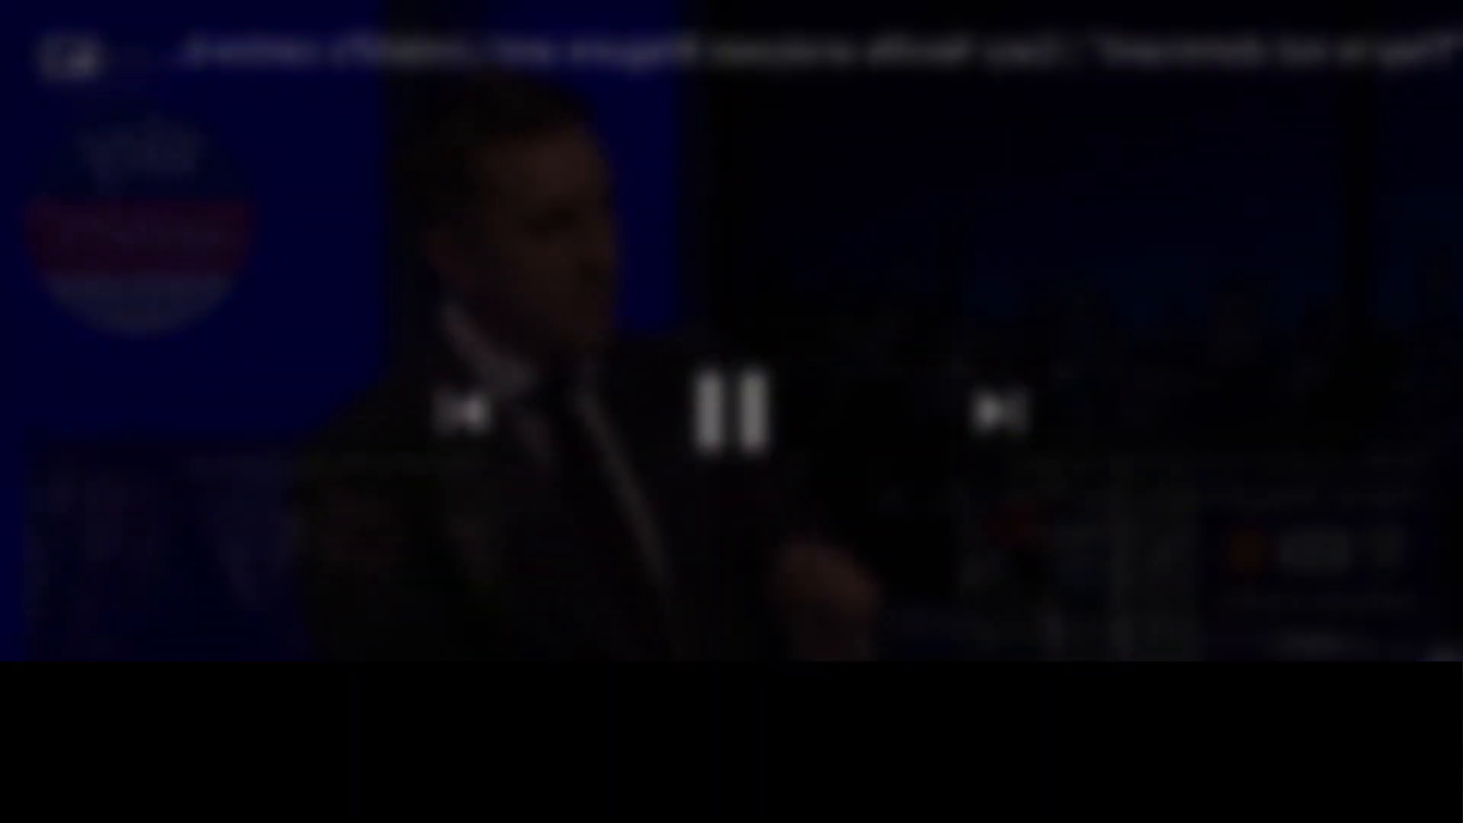
pyautogui.click(731, 414)
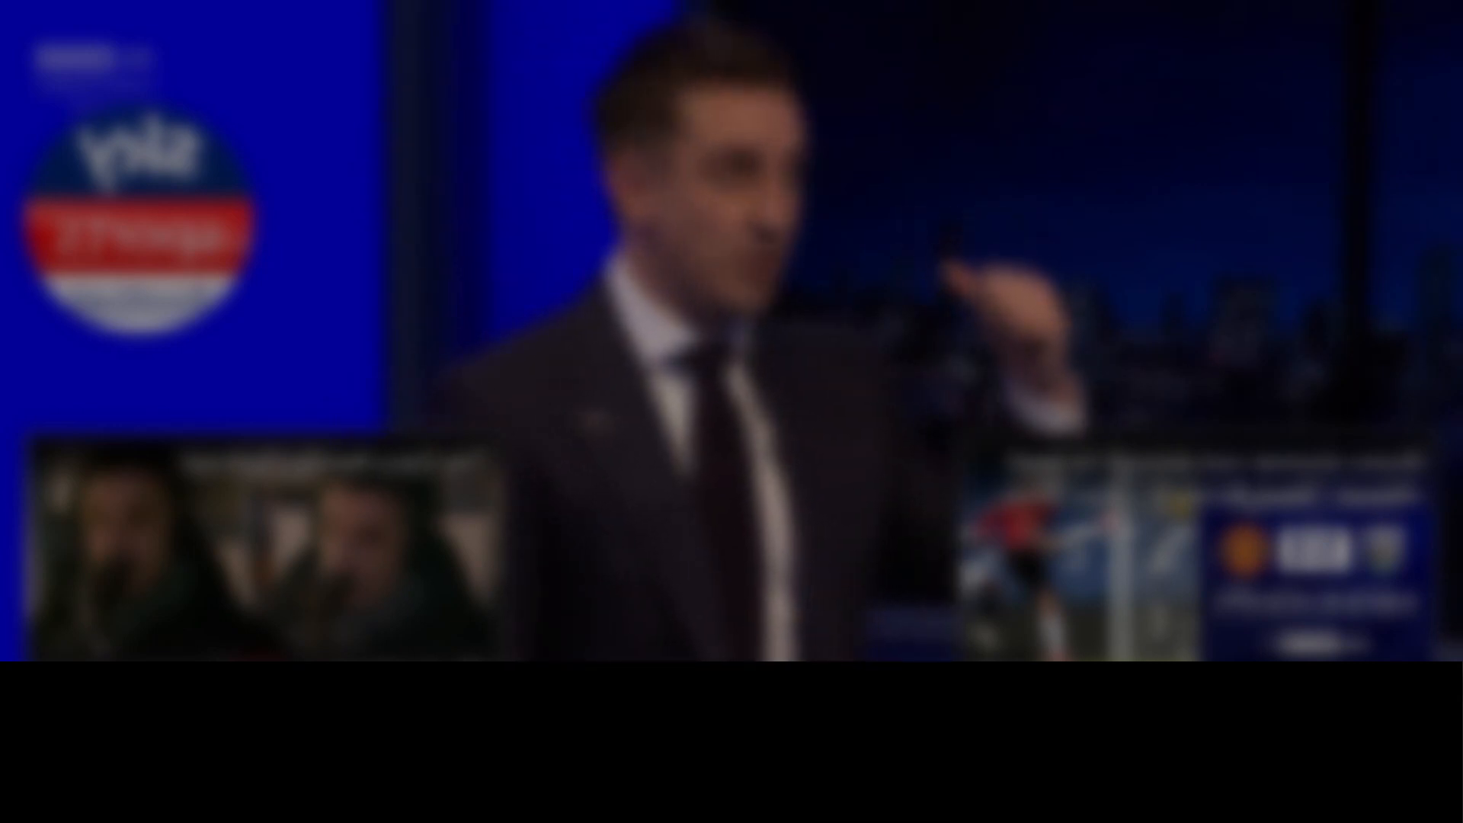
pyautogui.click(731, 411)
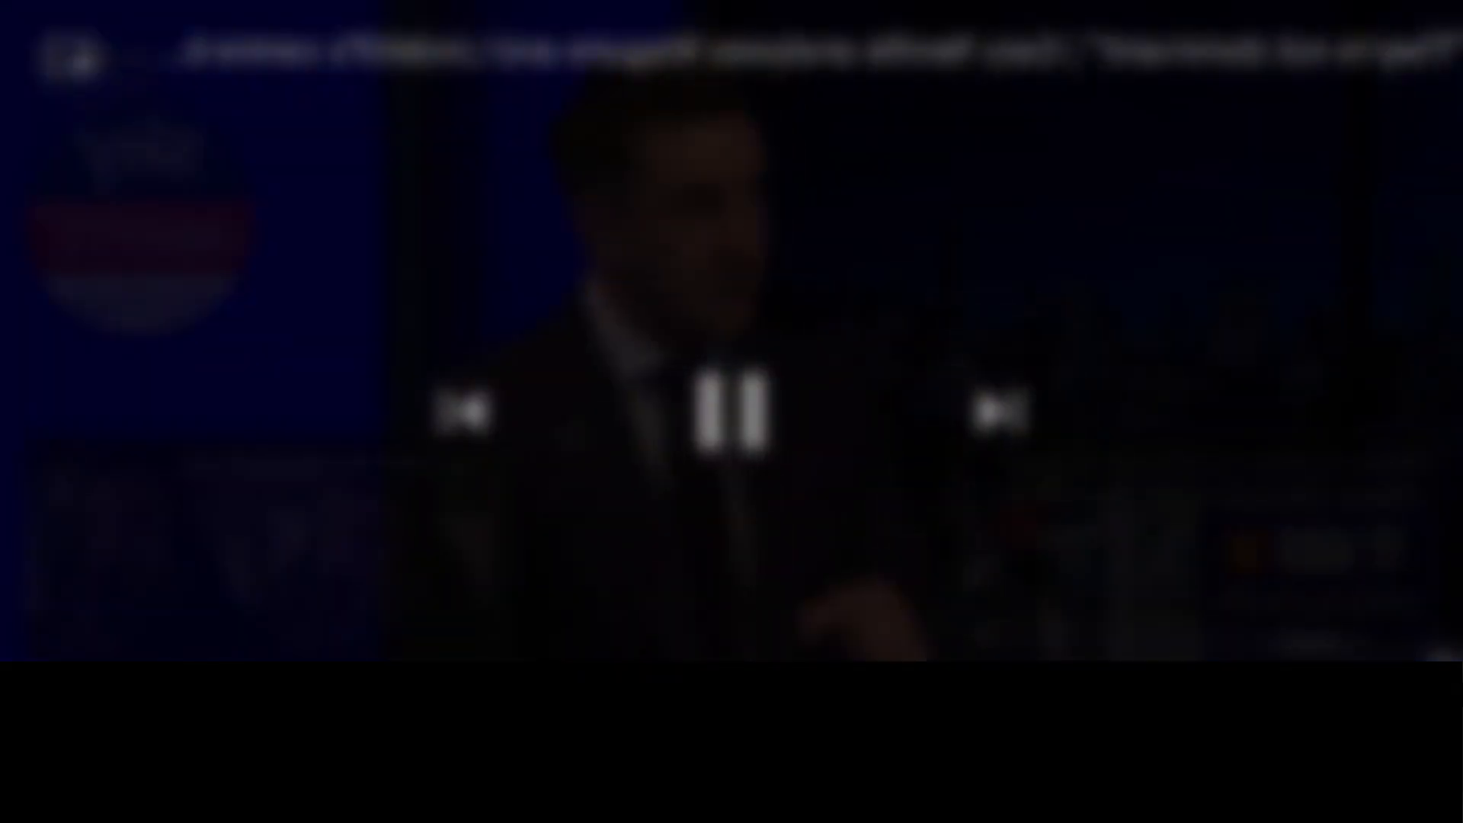
pyautogui.click(732, 411)
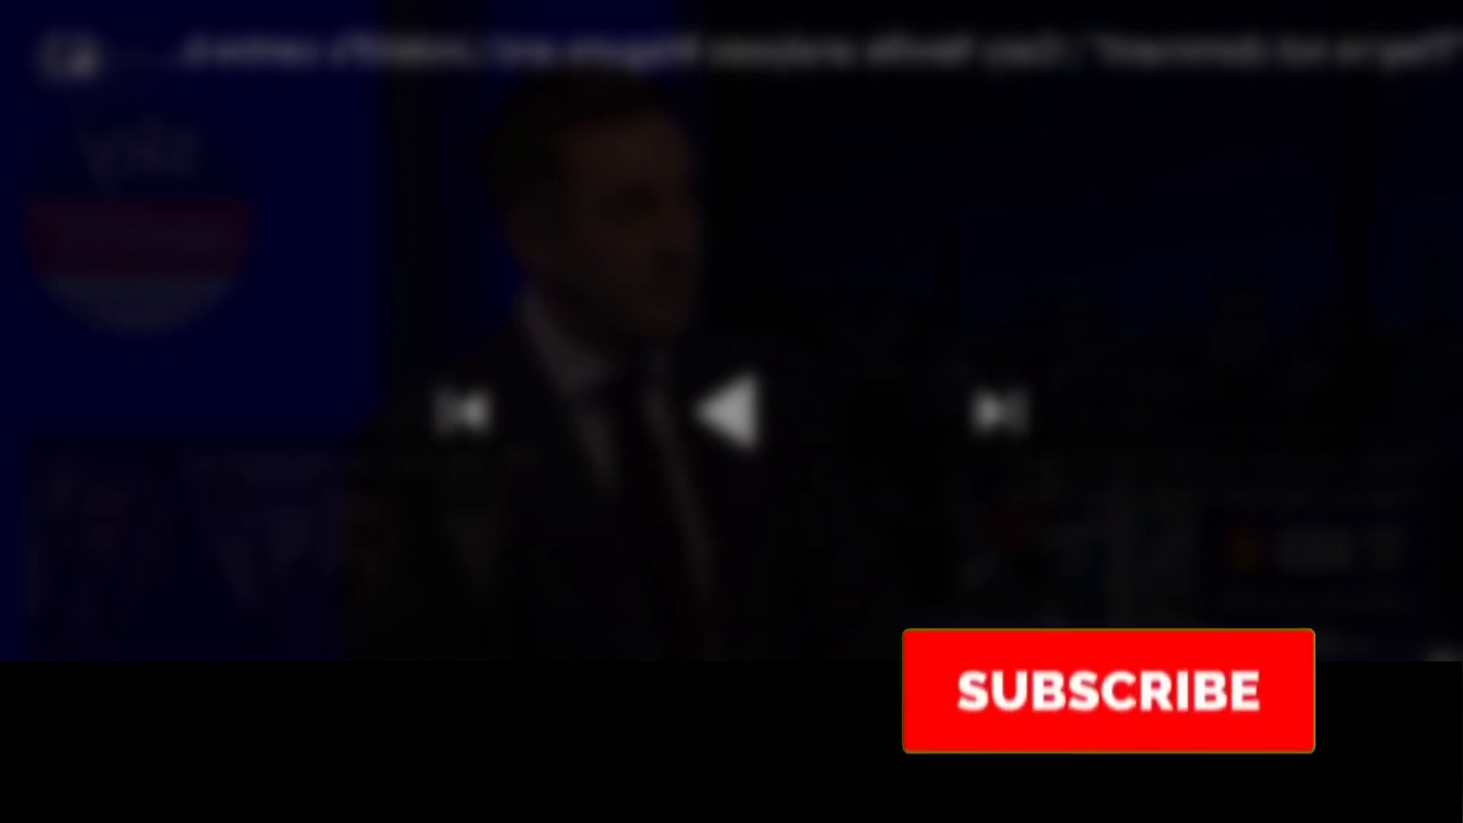
pyautogui.click(1109, 690)
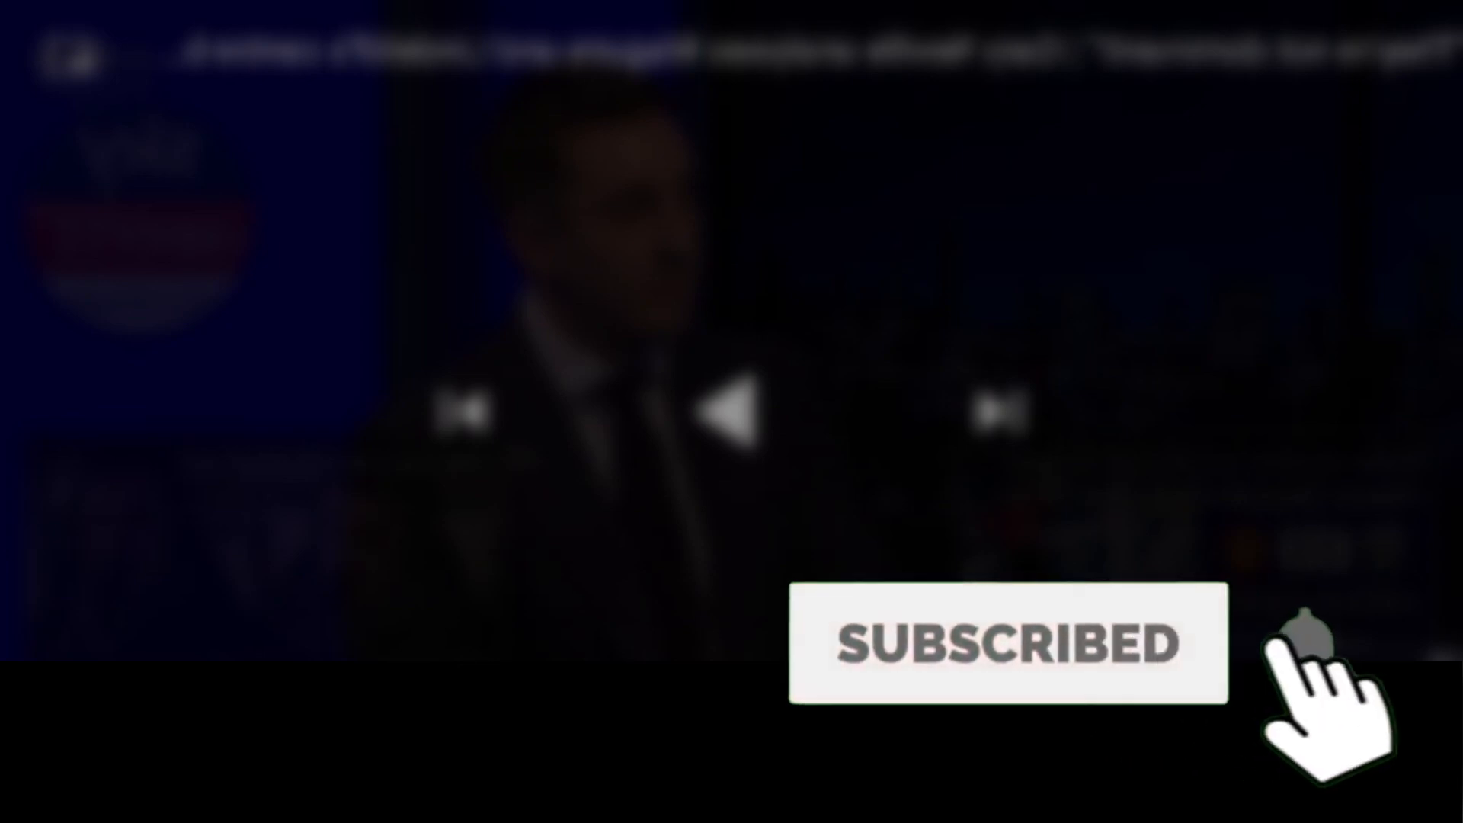